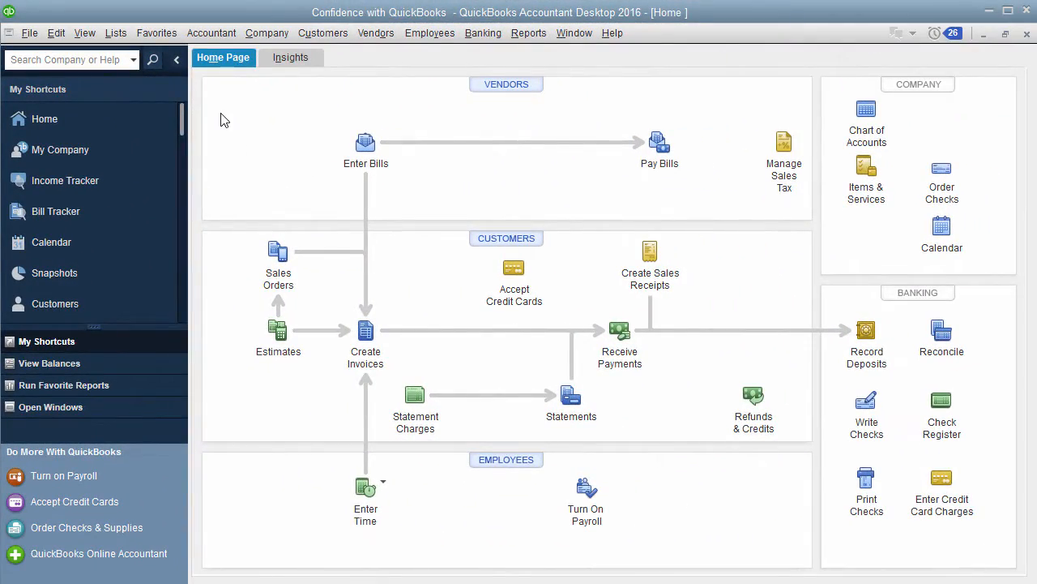
mouse_move(298, 287)
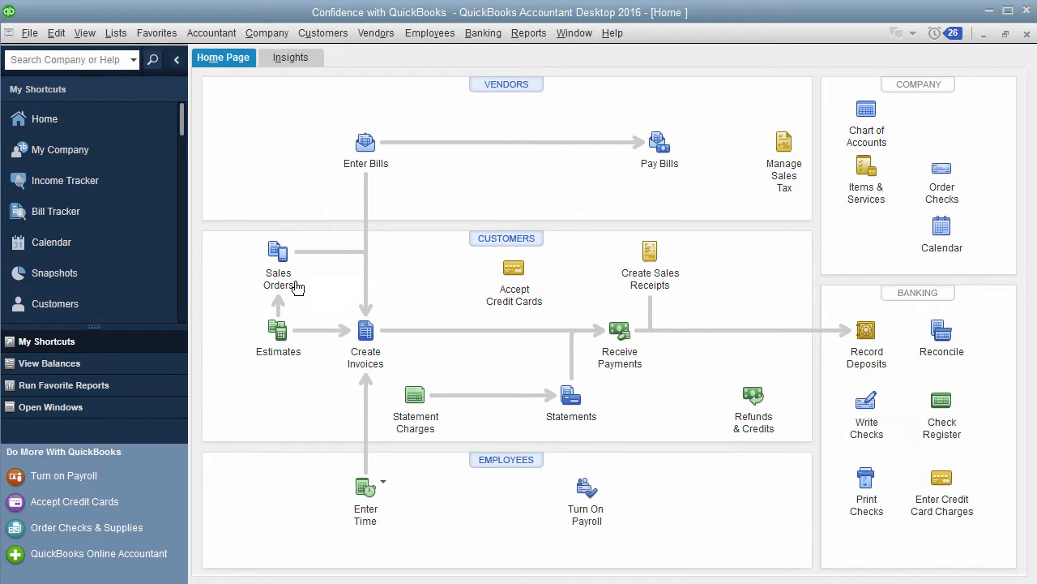
Start a new invoice and look into the template manager from Formatting, then back out unchanged
left_click(366, 335)
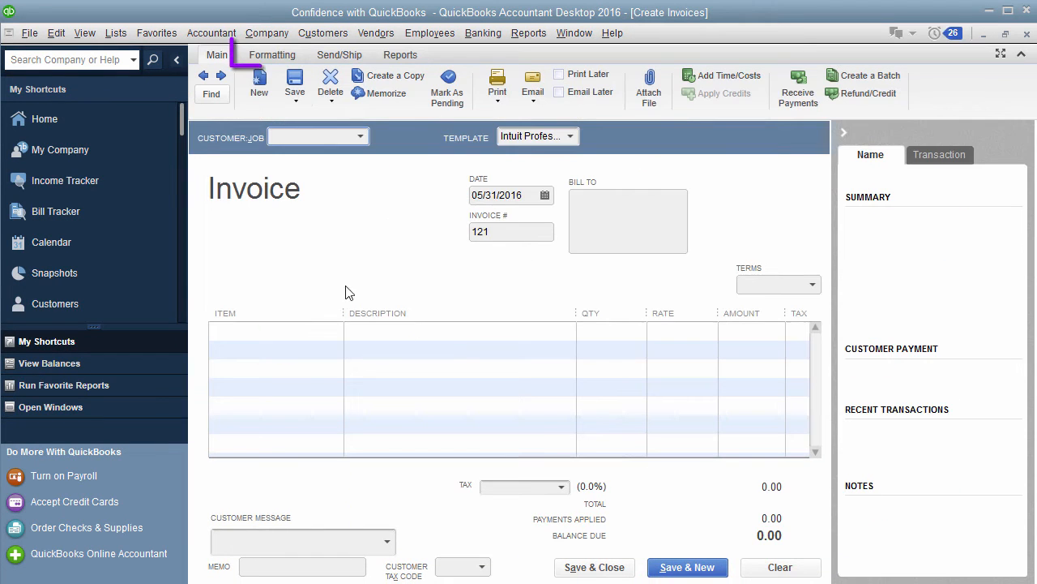
left_click(273, 55)
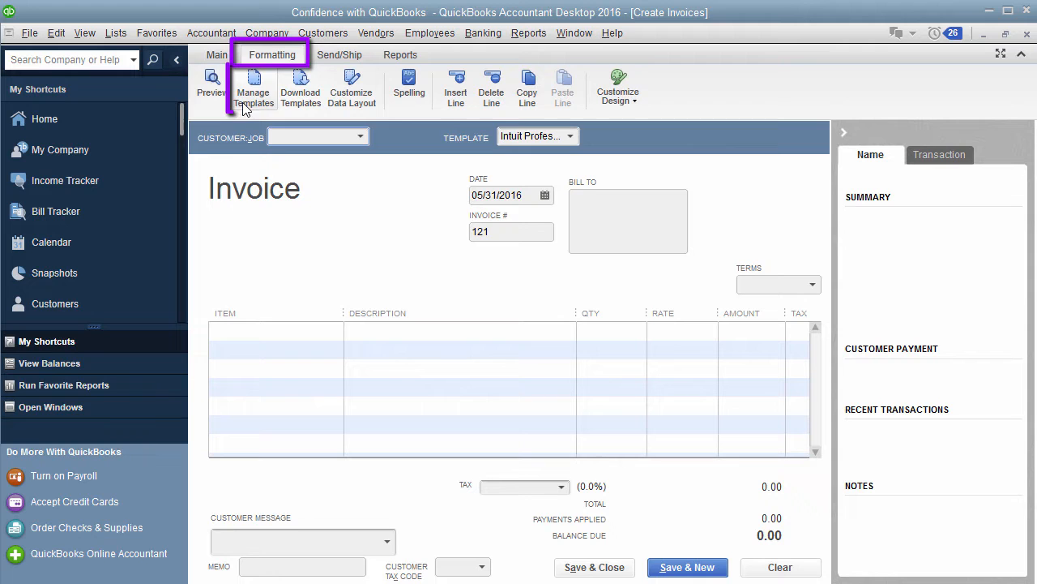
left_click(253, 88)
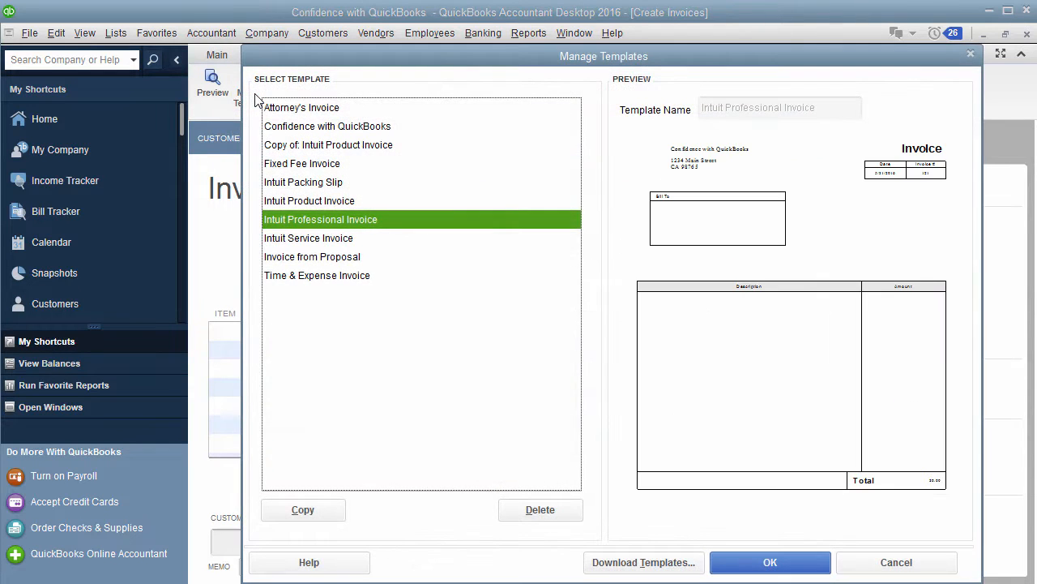
left_click(770, 561)
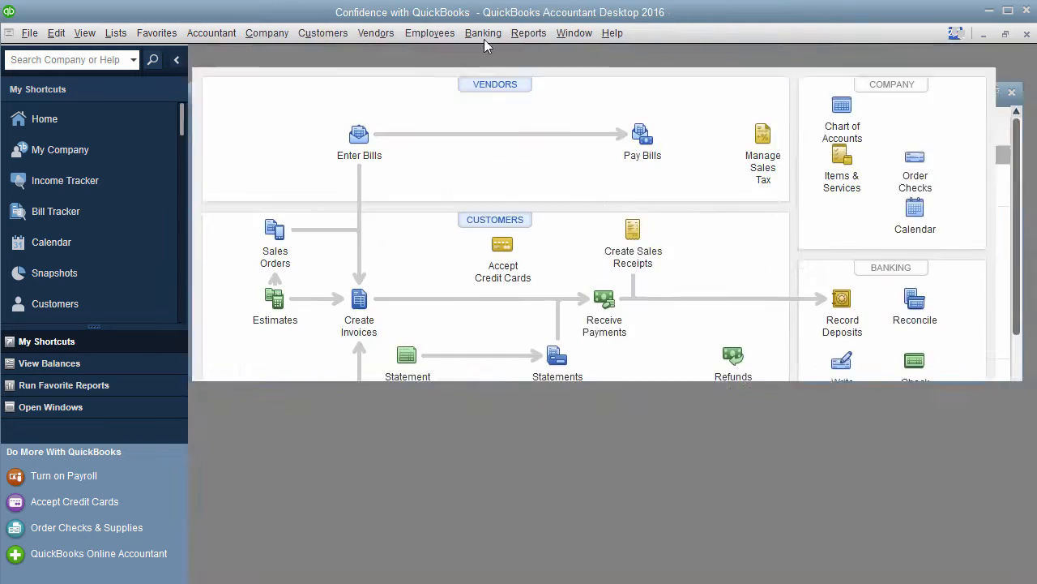
Open Basic Customization for the Confidence with QuickBooks template via Lists > Templates
left_click(117, 33)
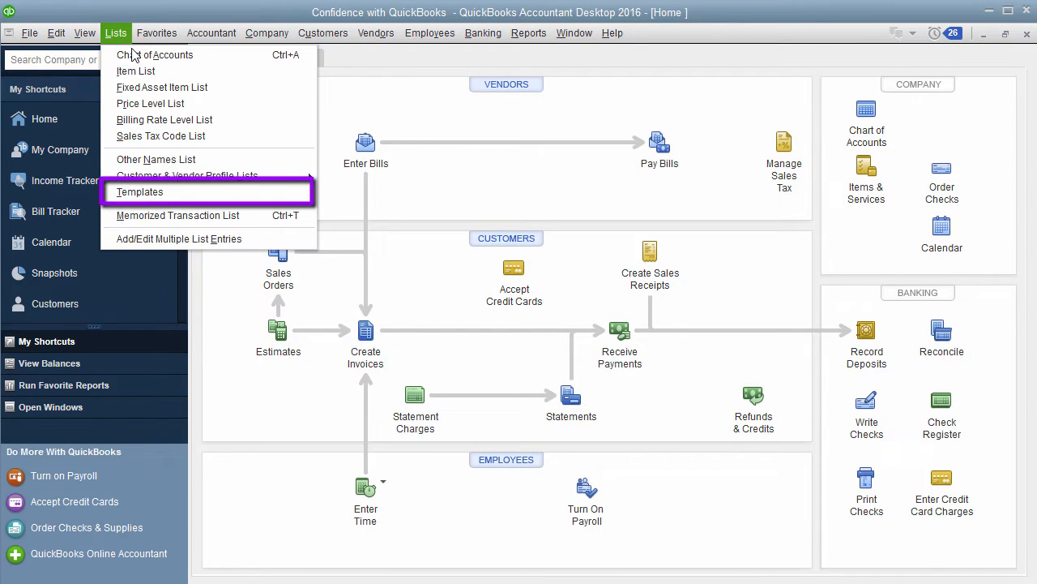
left_click(139, 191)
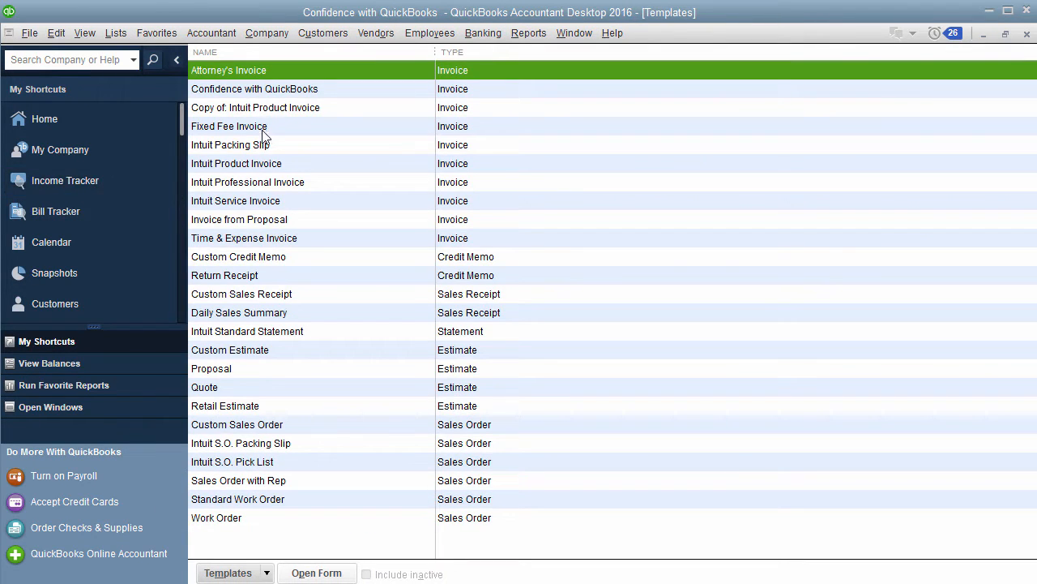
left_click(252, 87)
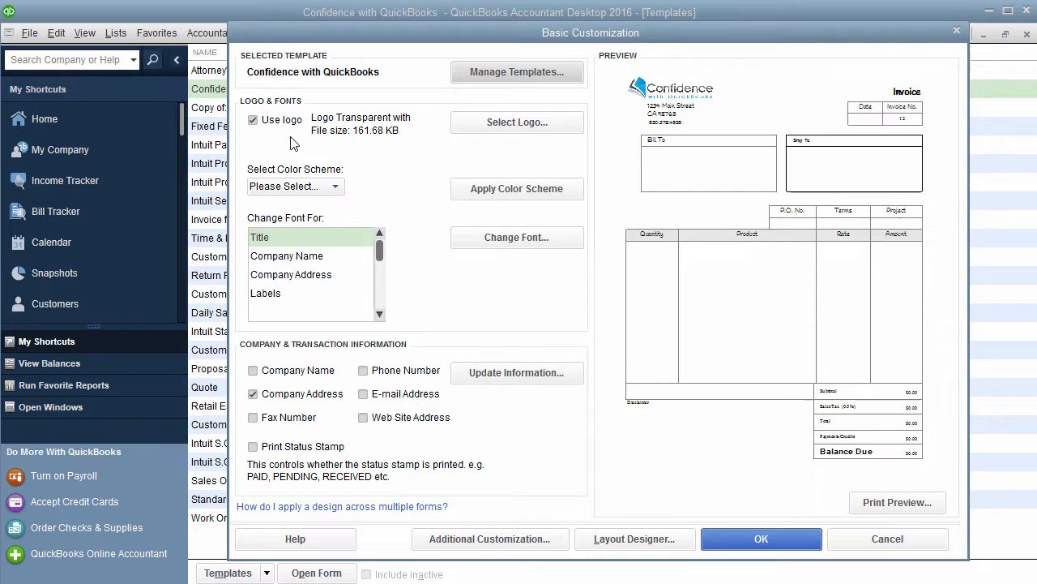
mouse_move(775, 489)
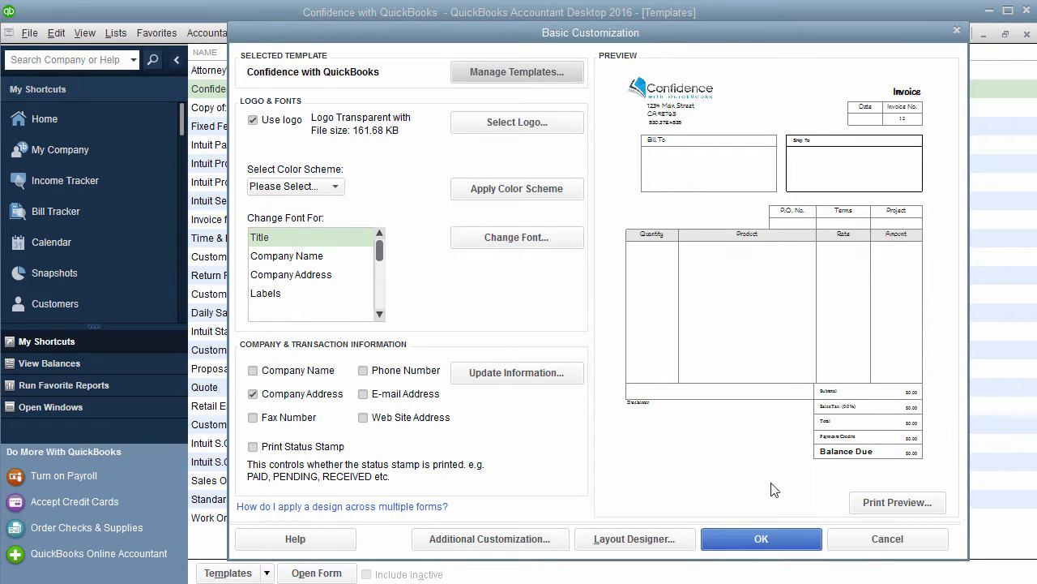
left_click(760, 538)
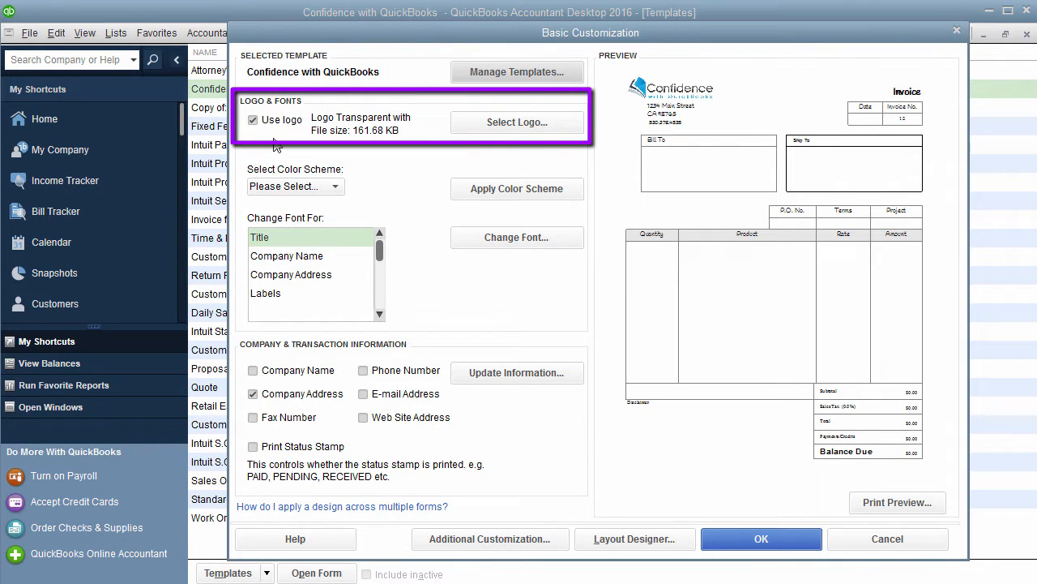
Choose Logo Transparent with Hightlights.png as the template logo and enter the Layout Designer
left_click(253, 120)
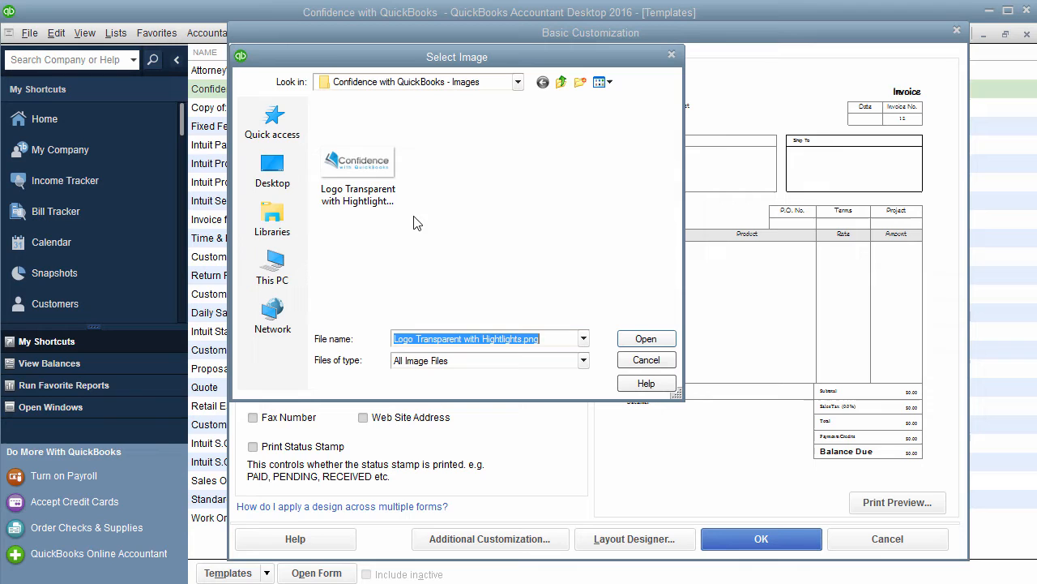
left_click(357, 160)
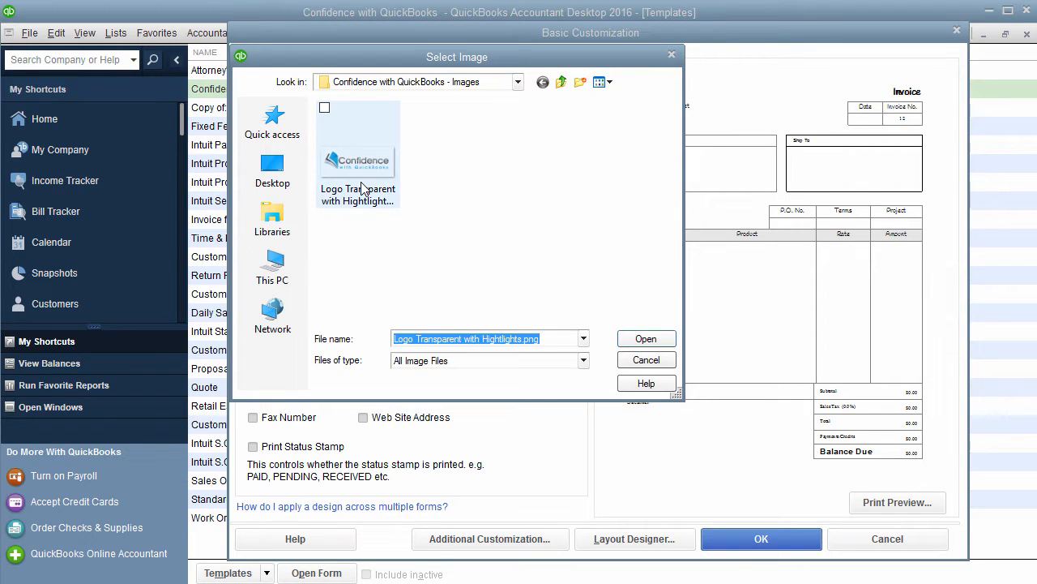
left_click(356, 149)
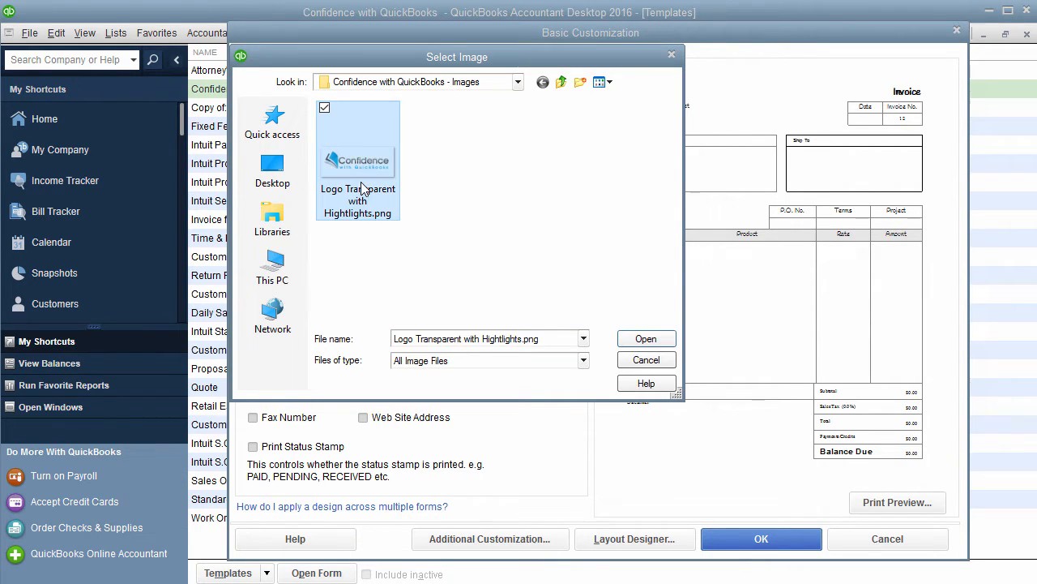
left_click(645, 339)
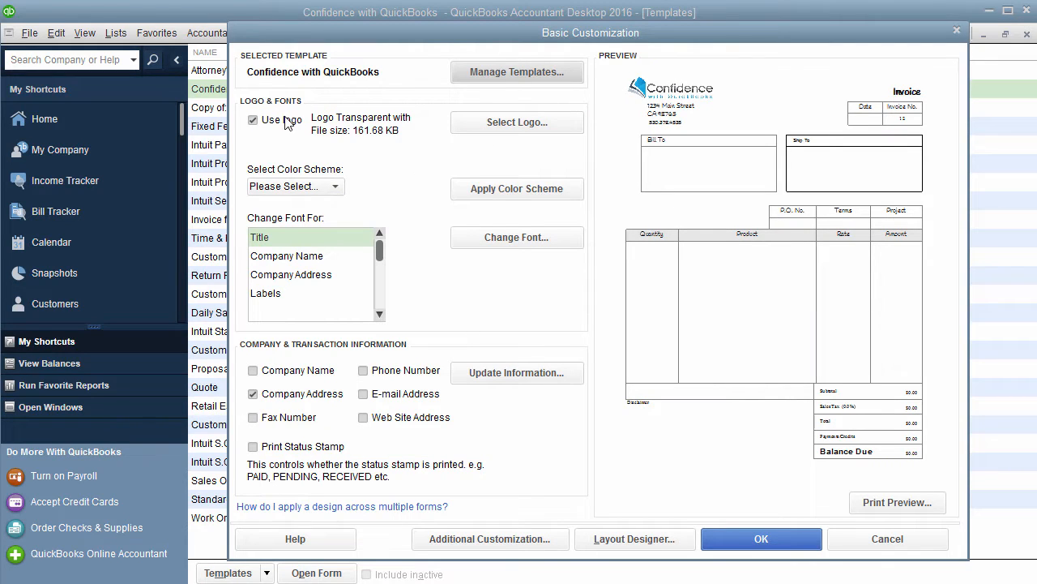
left_click(515, 121)
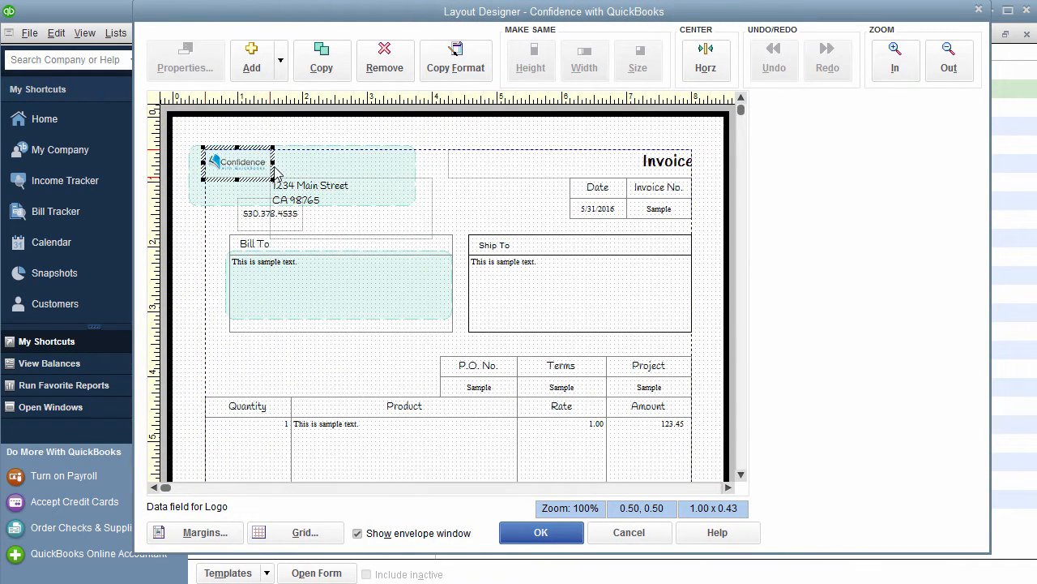
Resize the logo into the top-left corner and drag the company address right beside it
left_click_drag(275, 175, 324, 213)
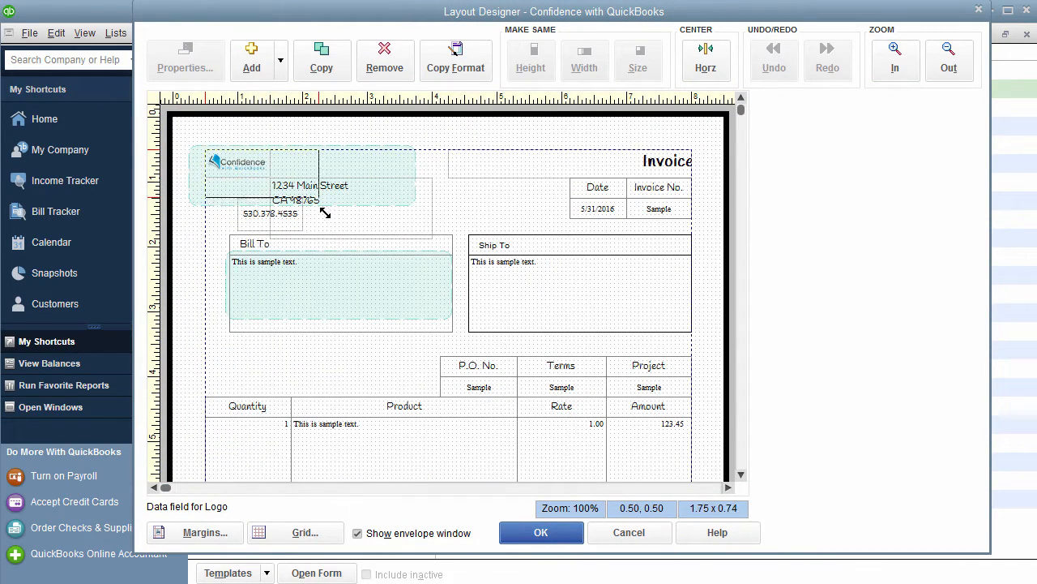
left_click_drag(324, 213, 360, 220)
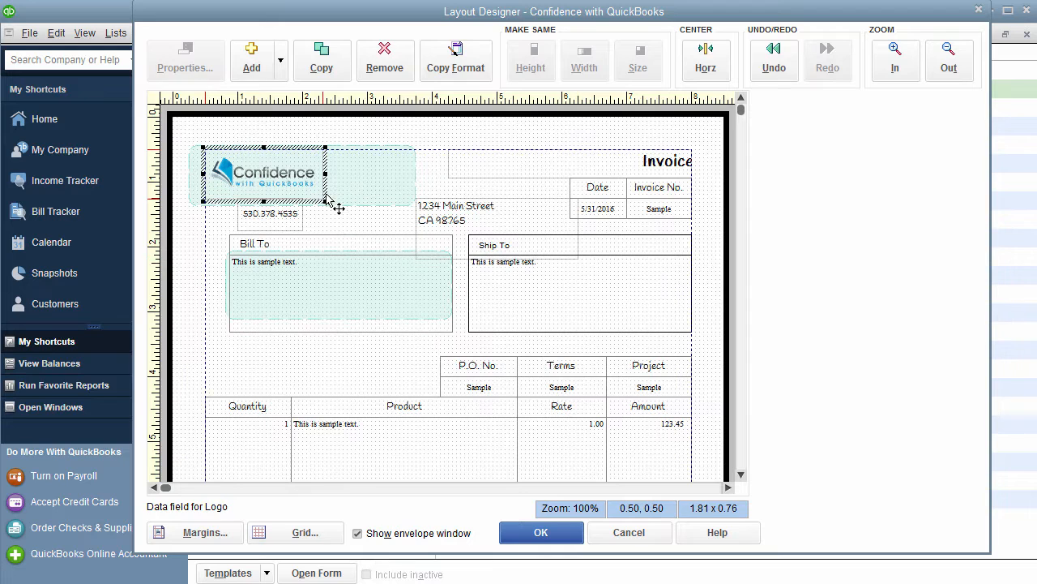
left_click_drag(324, 204, 316, 175)
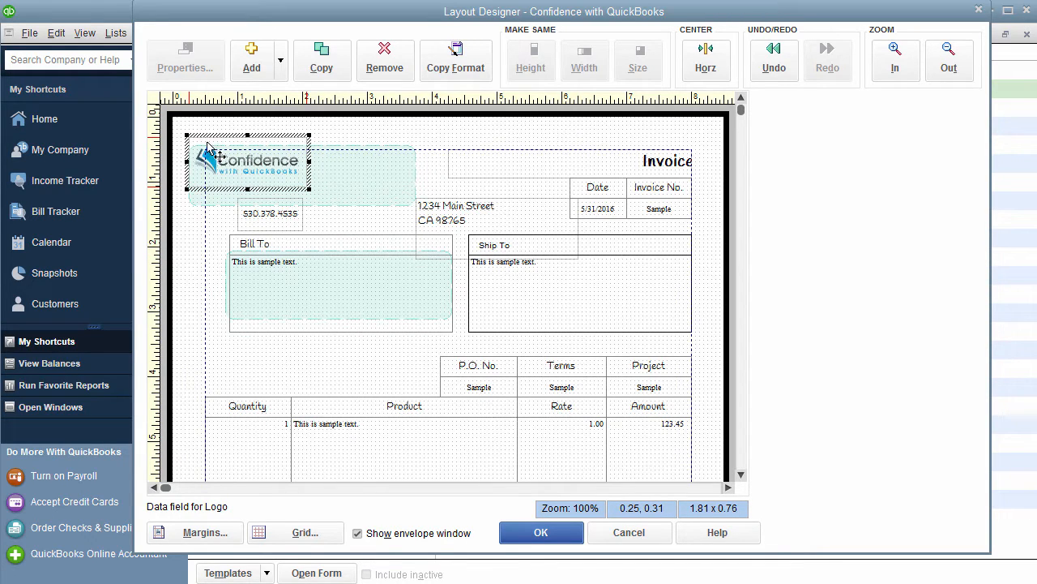
mouse_move(397, 166)
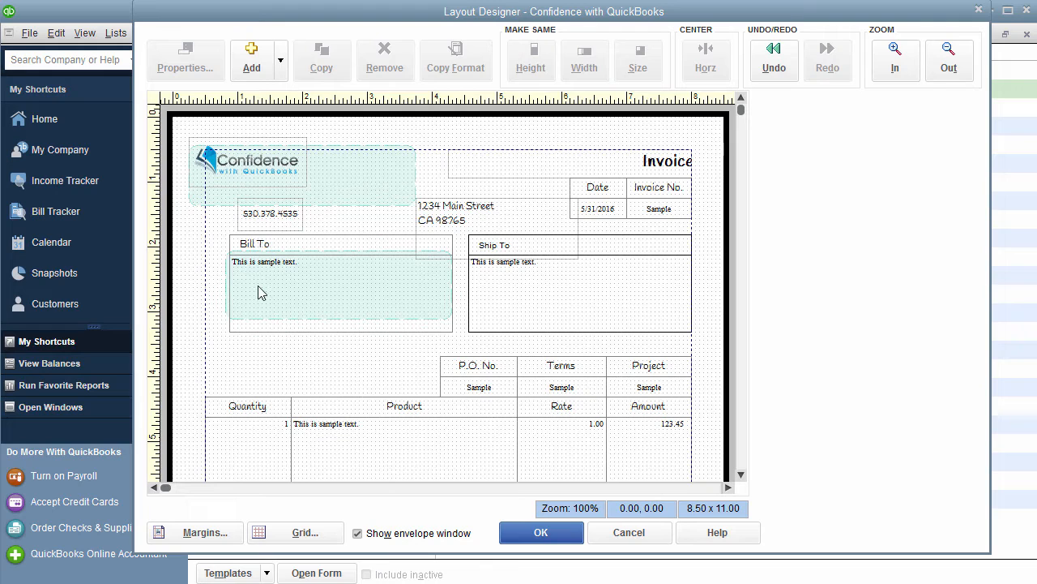
mouse_move(464, 269)
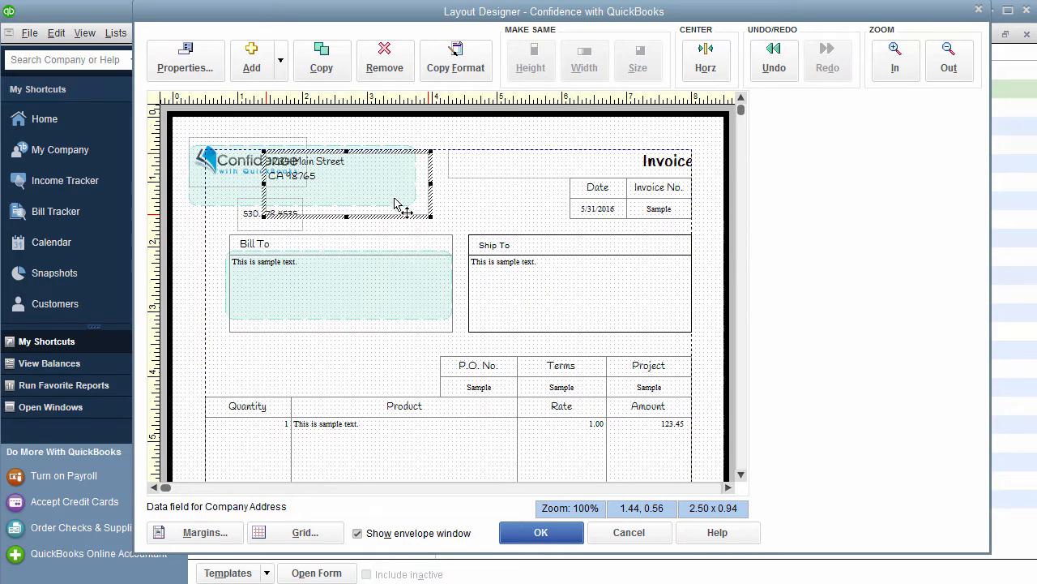
left_click_drag(397, 203, 365, 213)
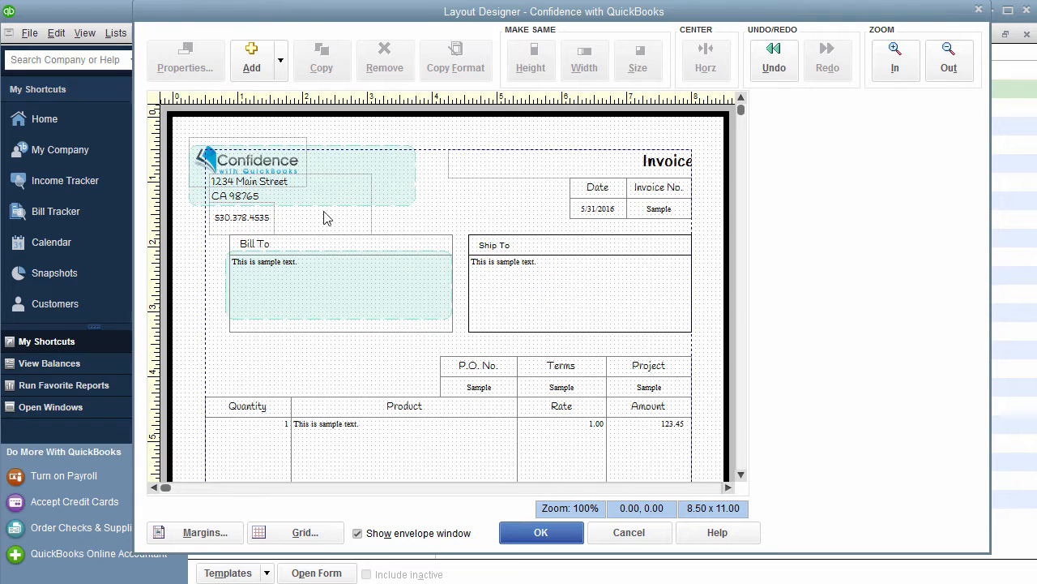
Try Add > Image with the transparent logo file, cancel it, and save the layout with OK
left_click(280, 59)
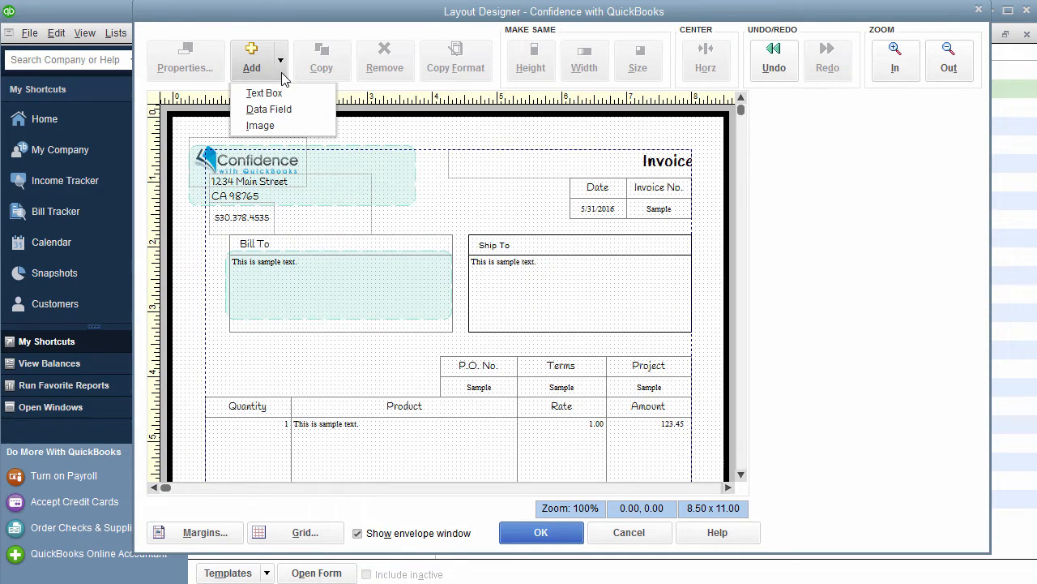
left_click(289, 126)
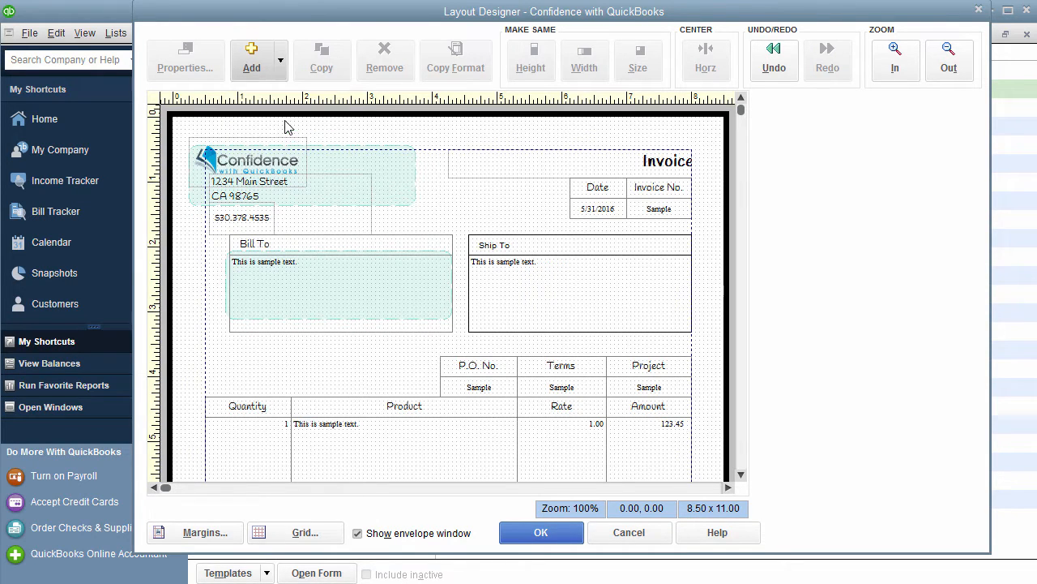
left_click(252, 58)
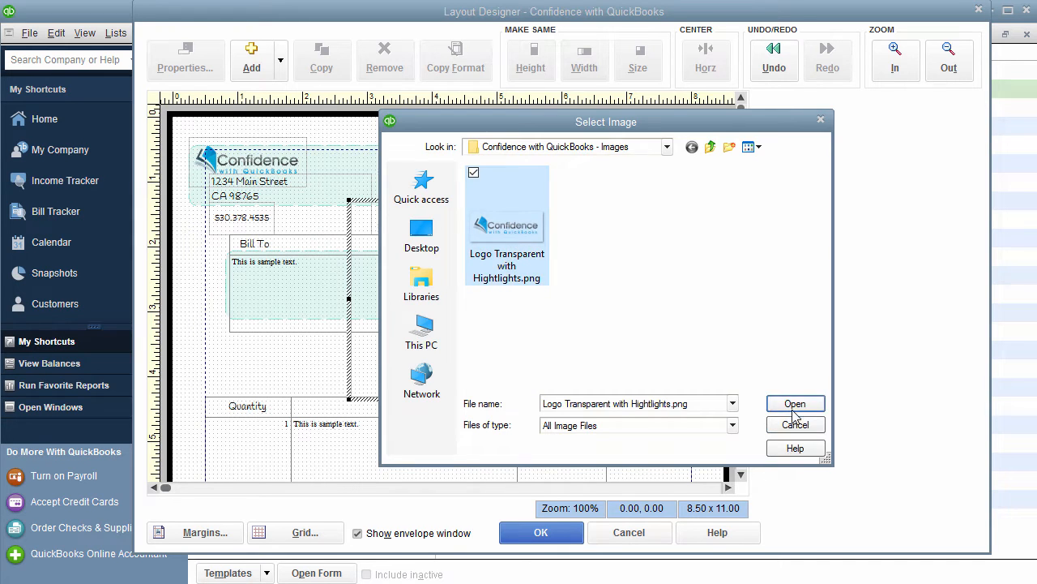
left_click(794, 404)
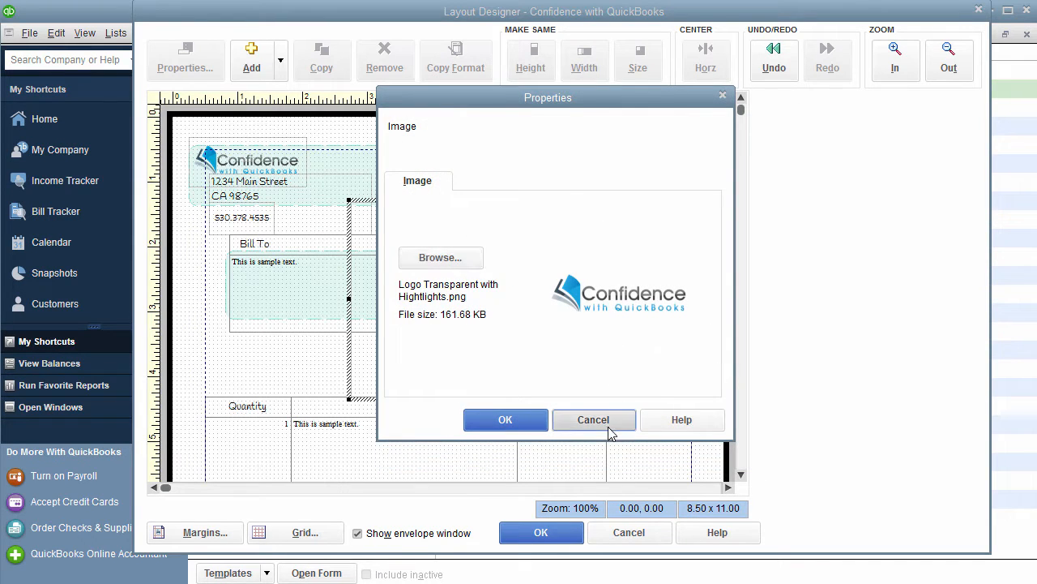
left_click(506, 418)
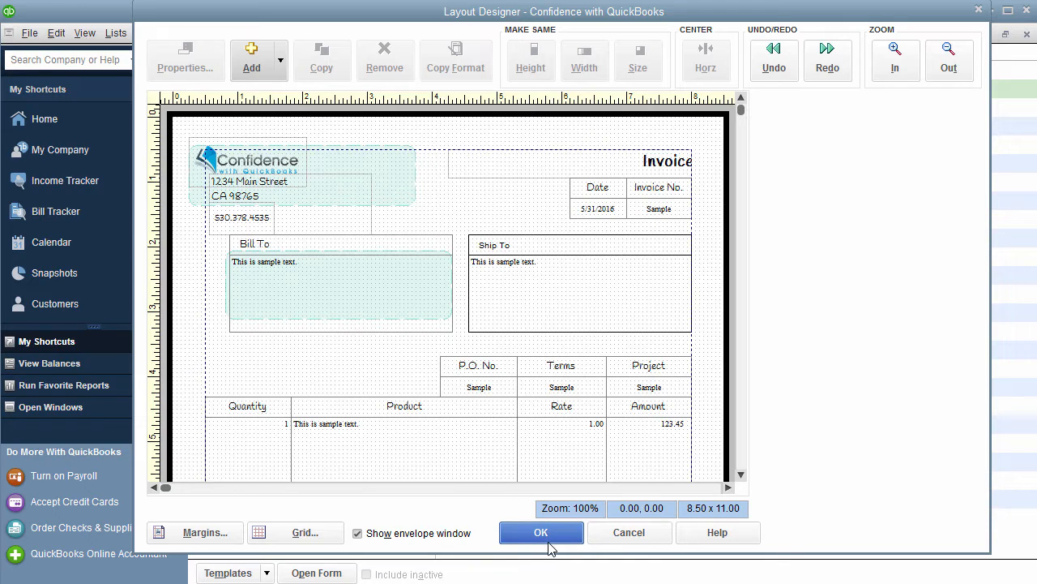
left_click(542, 532)
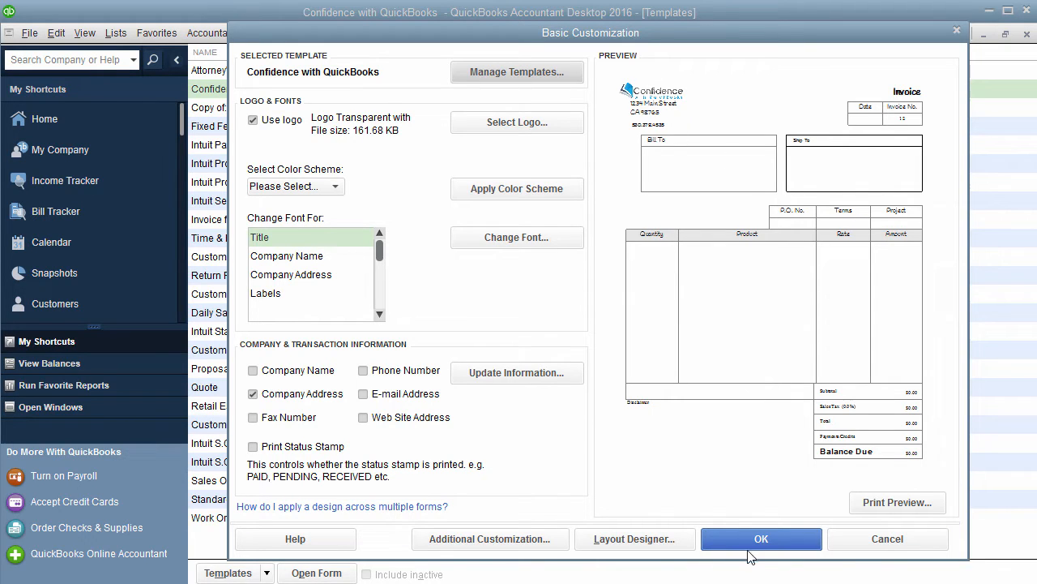
mouse_move(635, 538)
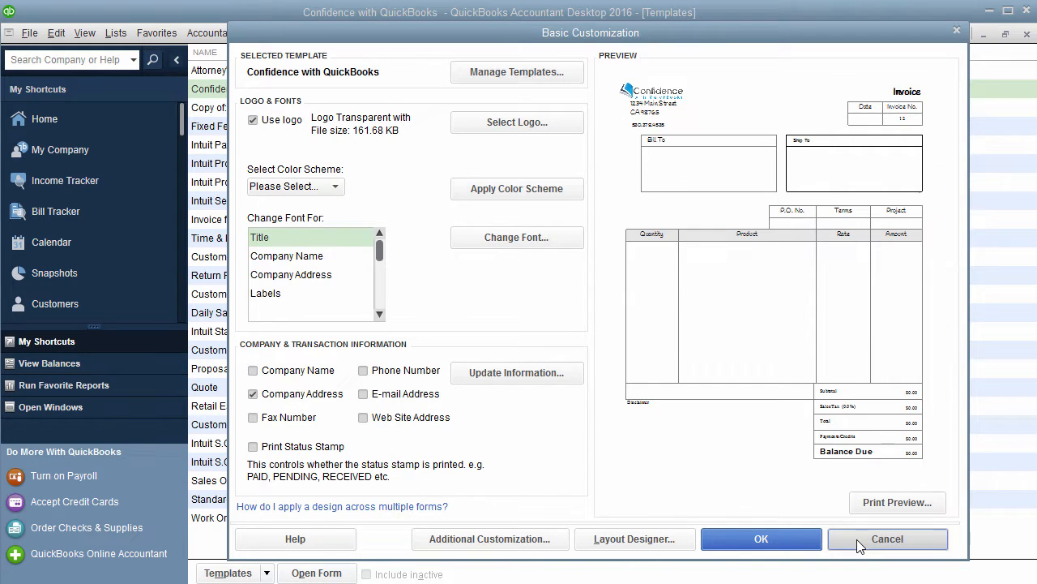
Re-select Logo Transparent with Hightlights.png as the logo and cancel out of Basic Customization
left_click(887, 538)
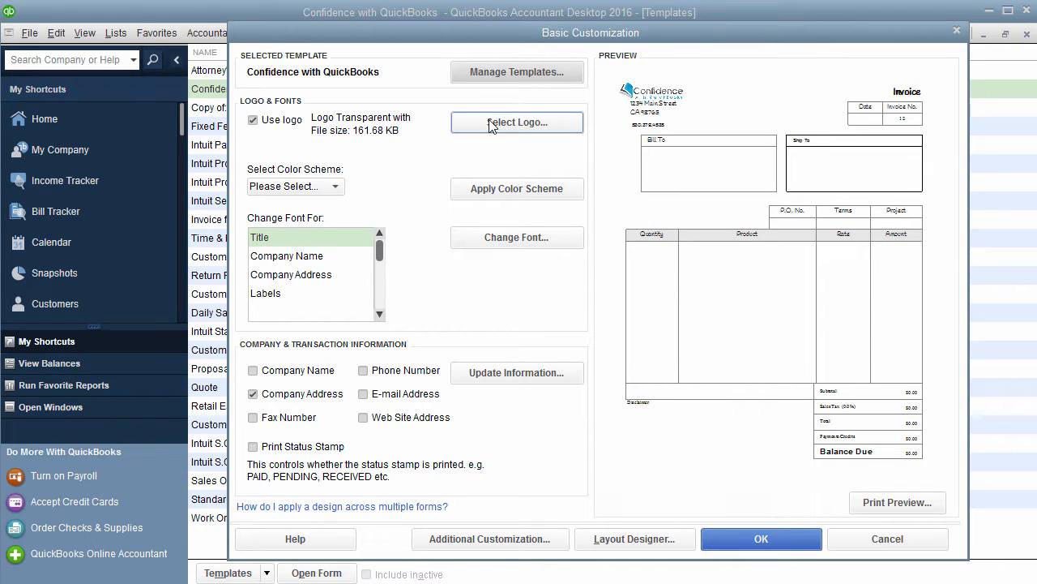
left_click(515, 123)
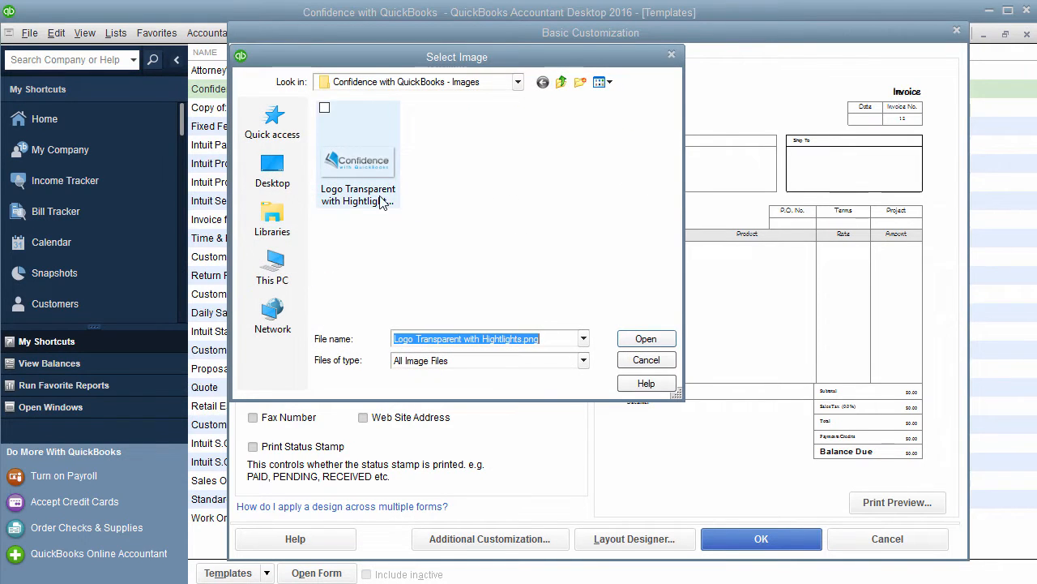
left_click(645, 339)
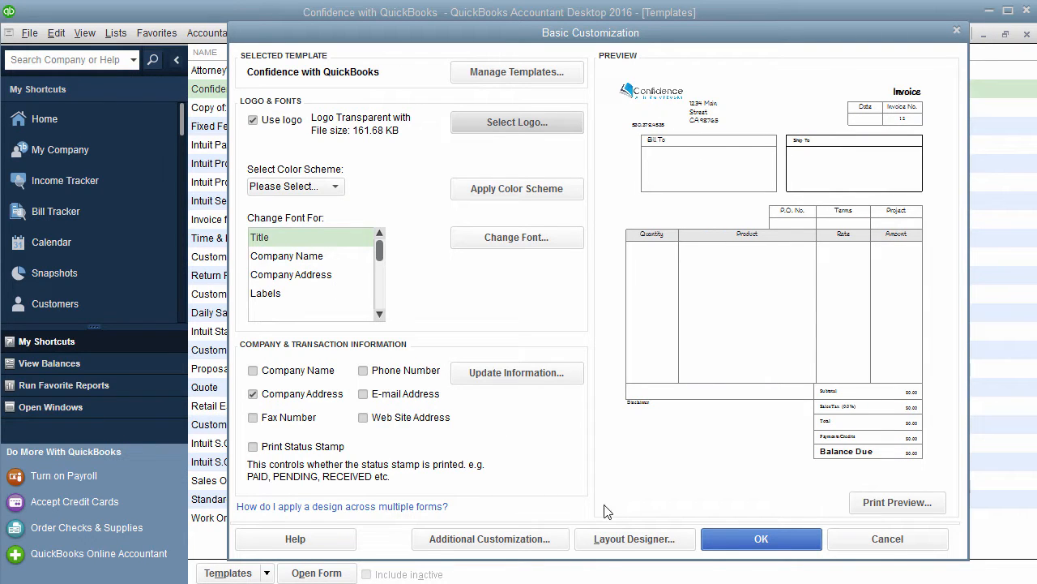
left_click(634, 538)
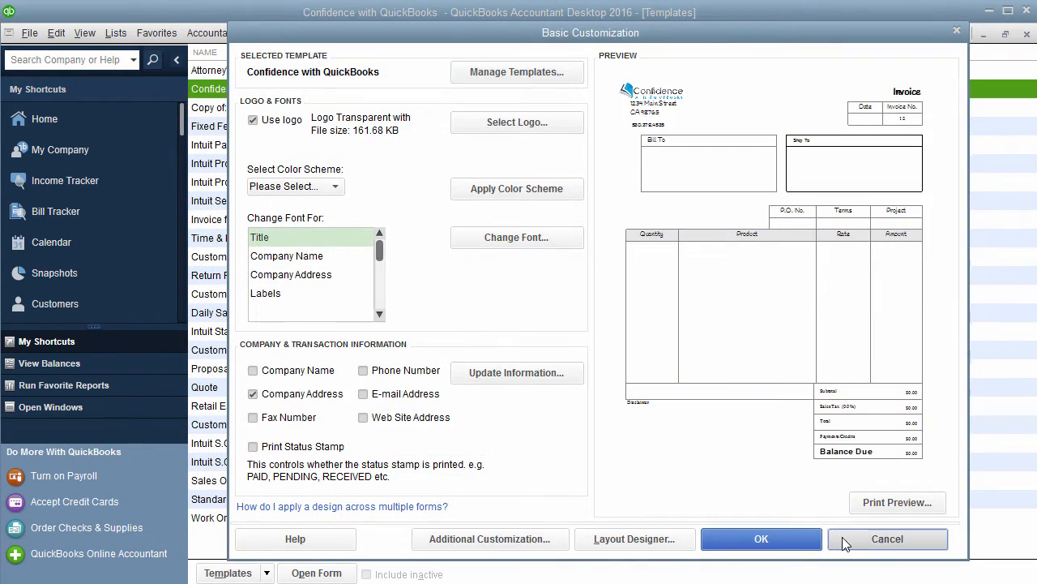
left_click(888, 538)
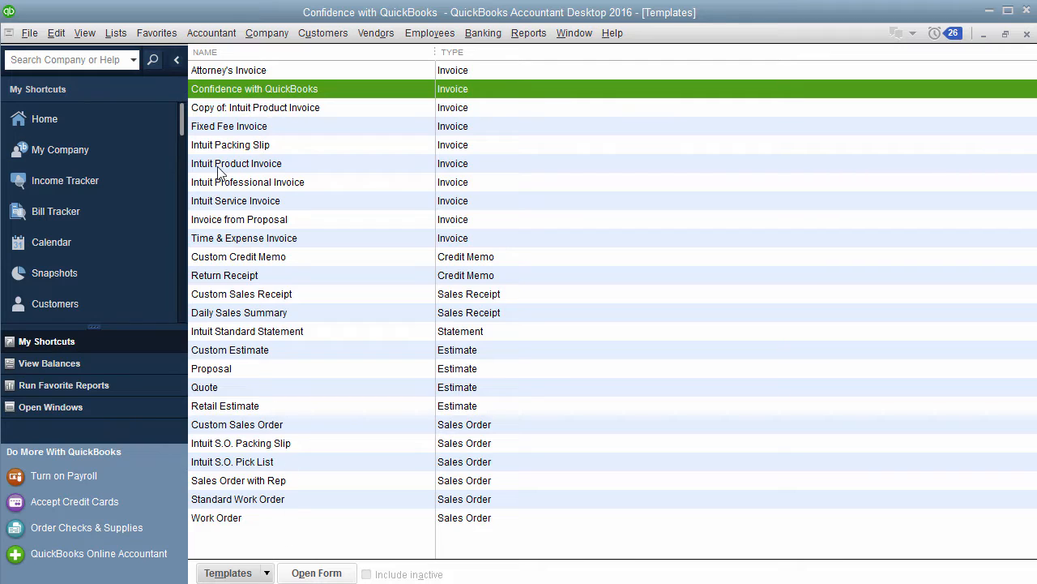
mouse_move(251, 224)
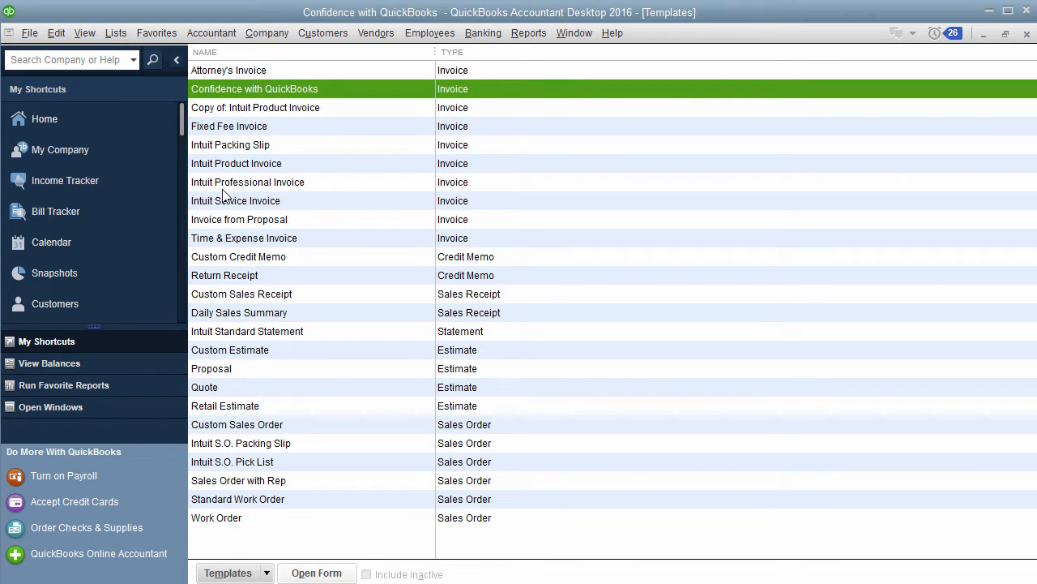
mouse_move(237, 201)
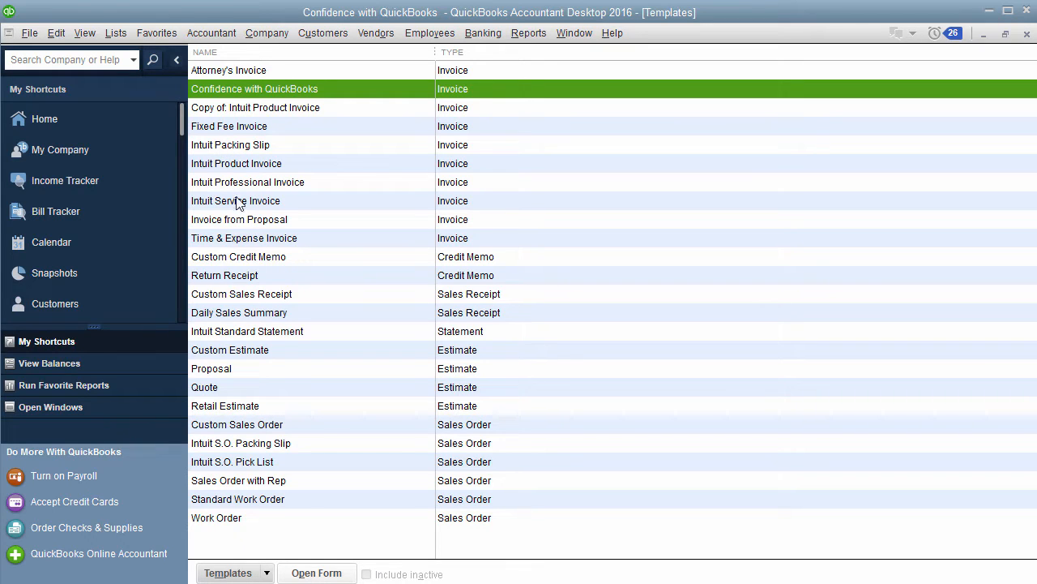
mouse_move(243, 181)
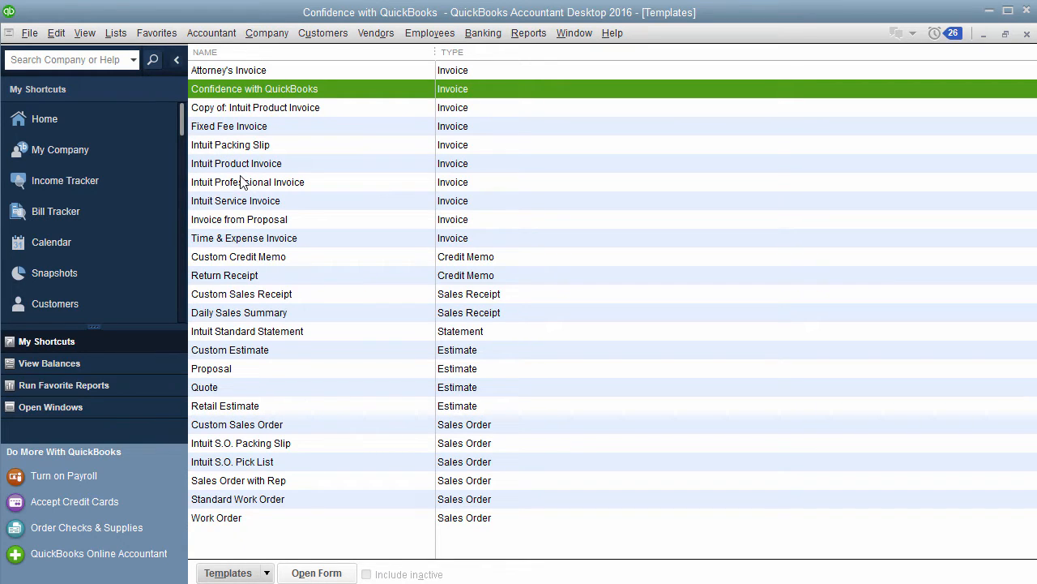
Open Copy of: Intuit Product Invoice from the Templates list for customization
left_click(254, 107)
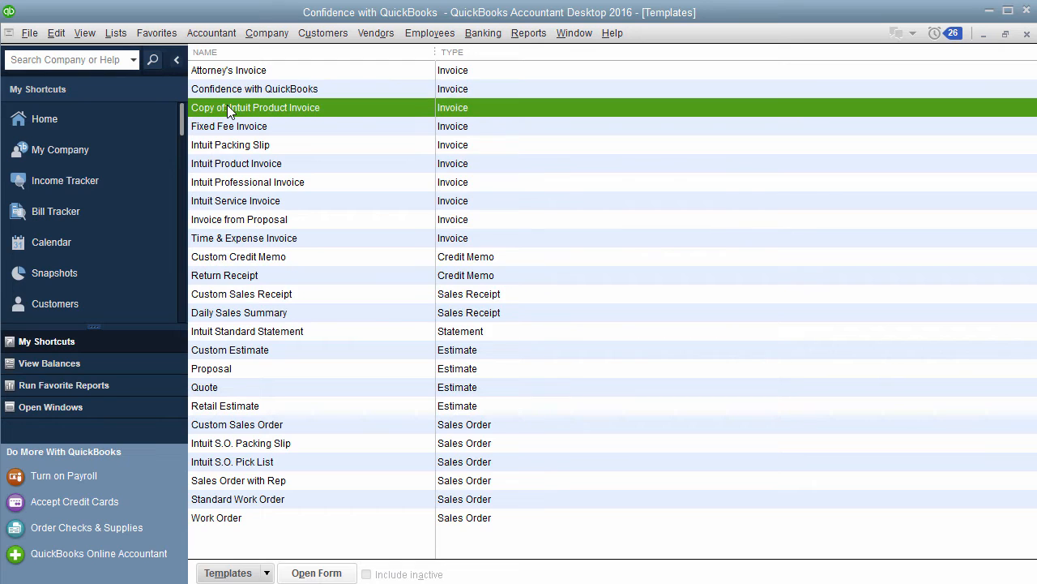
double_click(256, 107)
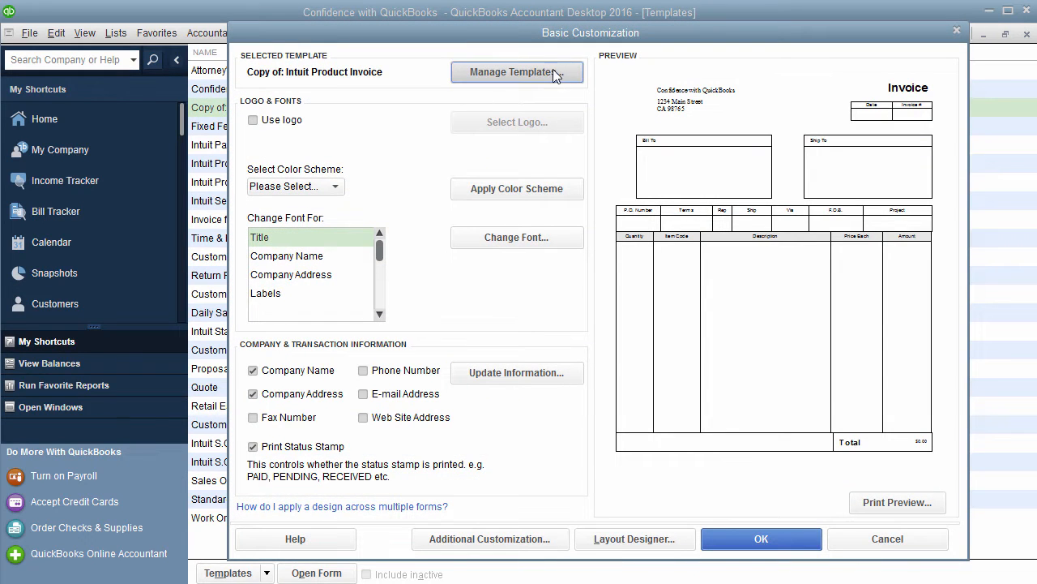
Review the saved templates in Manage Templates and cancel back to the templates list
left_click(517, 71)
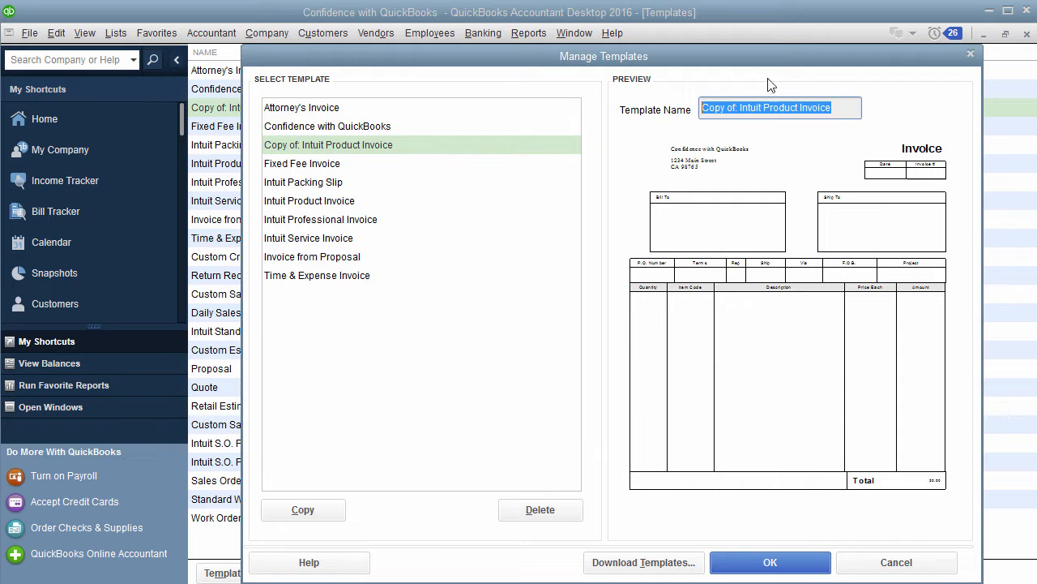
left_click(770, 560)
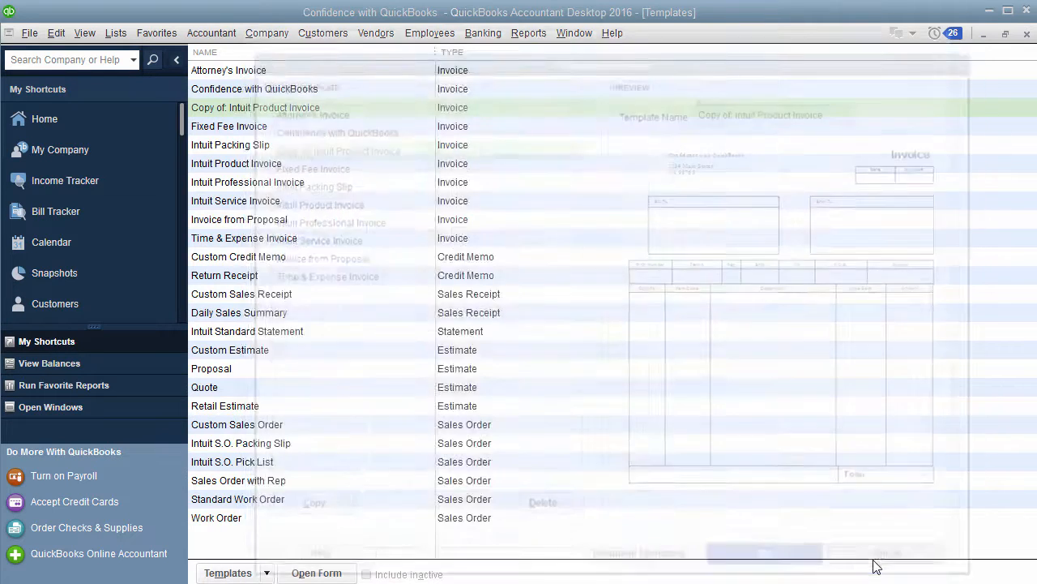